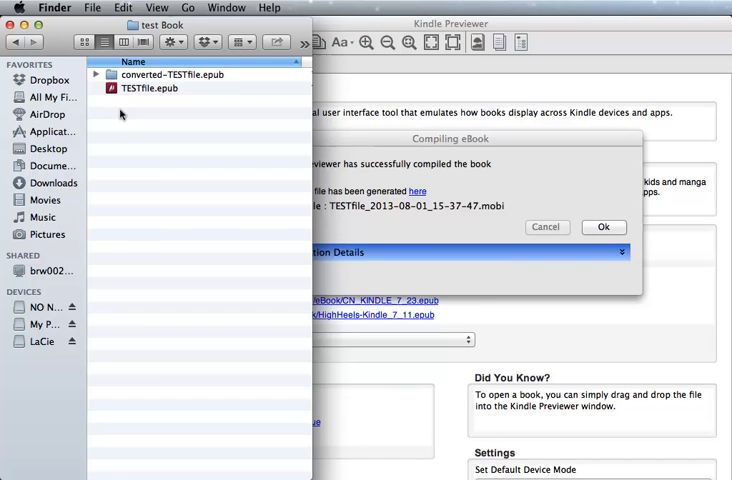
{"action": "mouse_move", "coordinate": [95, 98]}
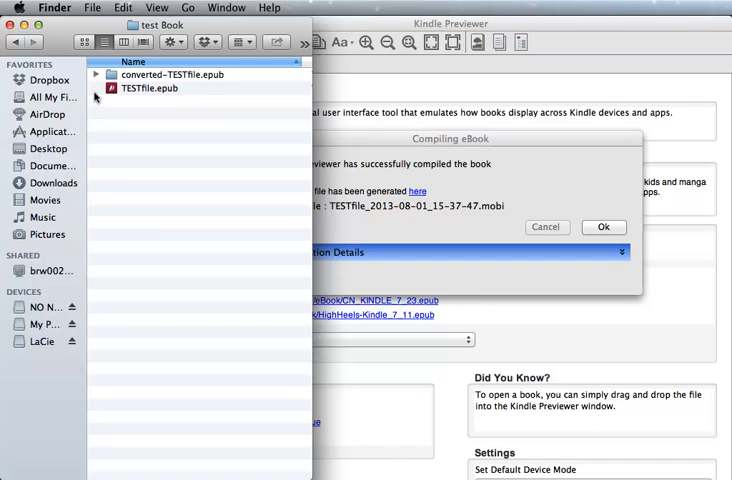
- Expand the converted-TESTfile.epub folder to reveal TESTfile_2013-08-01_15-37-47.mobi
{"action": "left_click", "coordinate": [97, 74]}
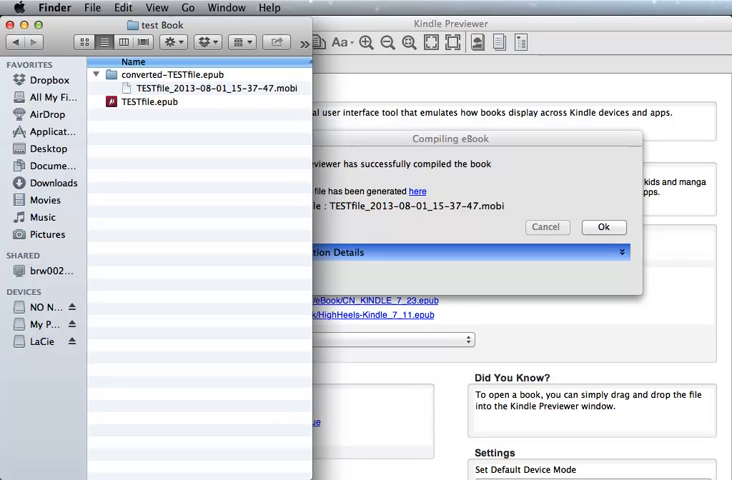